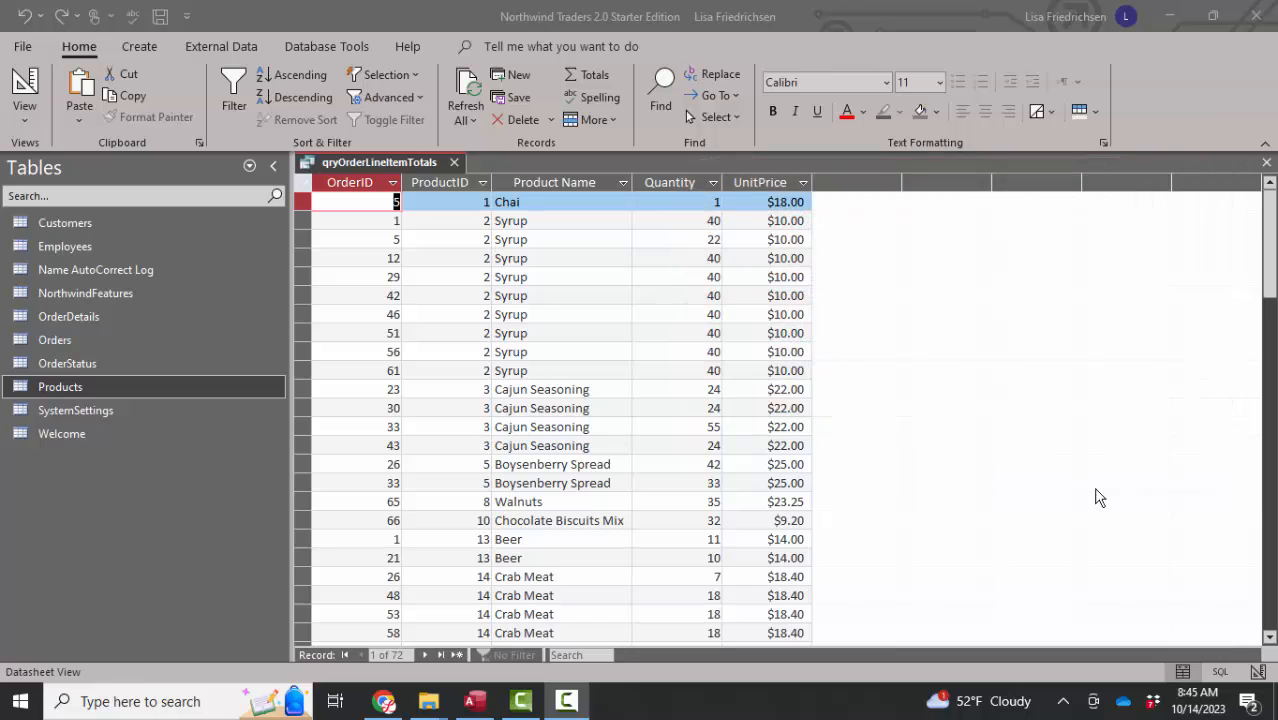
pyautogui.moveTo(688, 200)
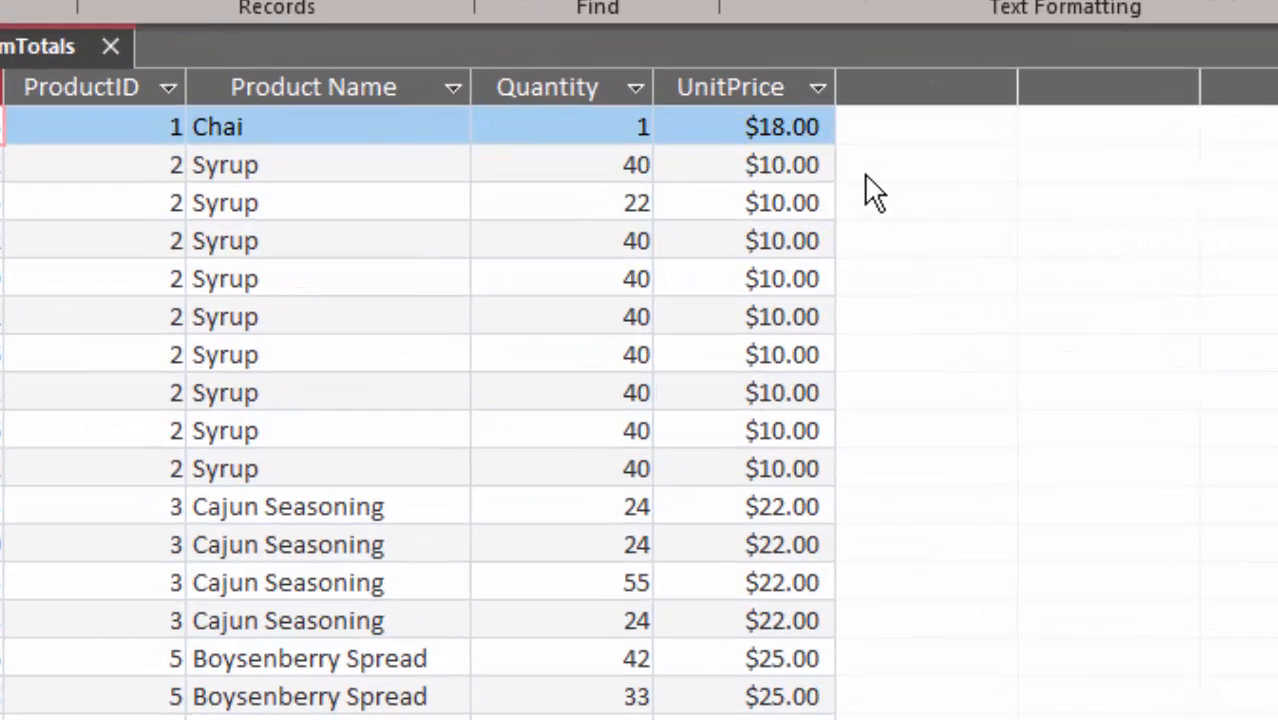
pyautogui.moveTo(884, 196)
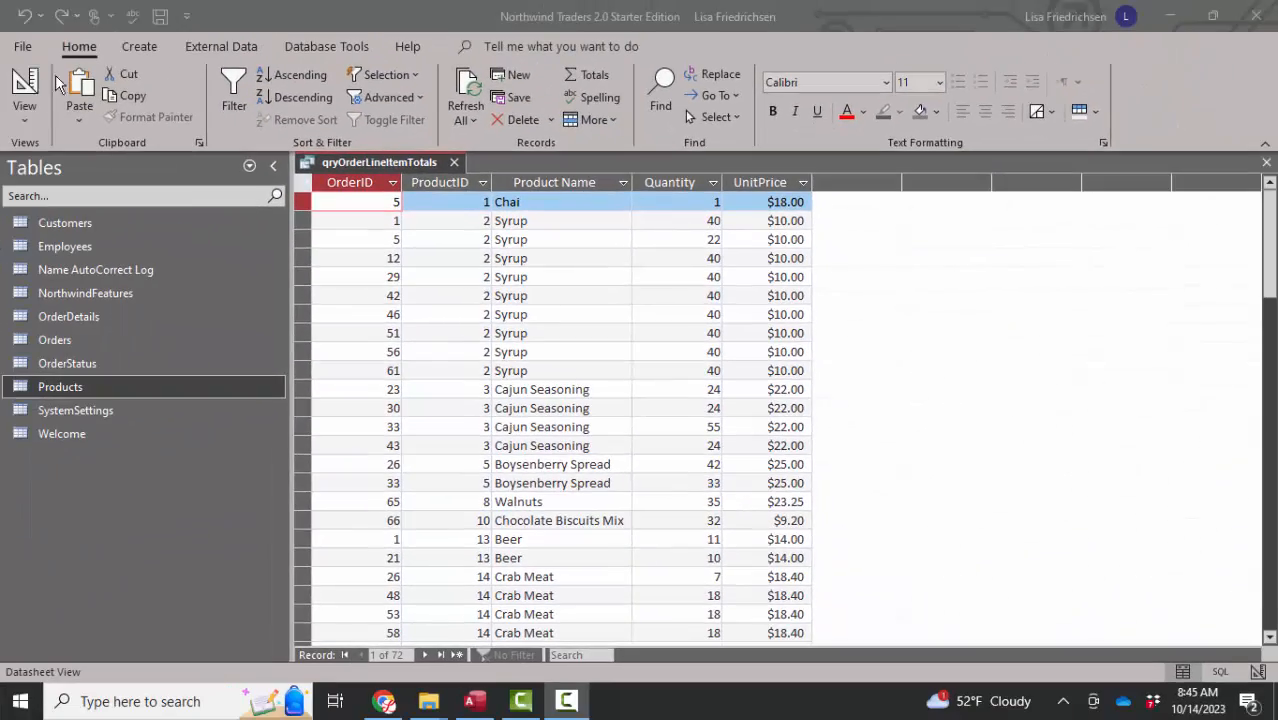
# Switch the order line item query to Design View showing ExtendedPrice: [Quantity]*[UnitPrice]
pyautogui.click(24, 90)
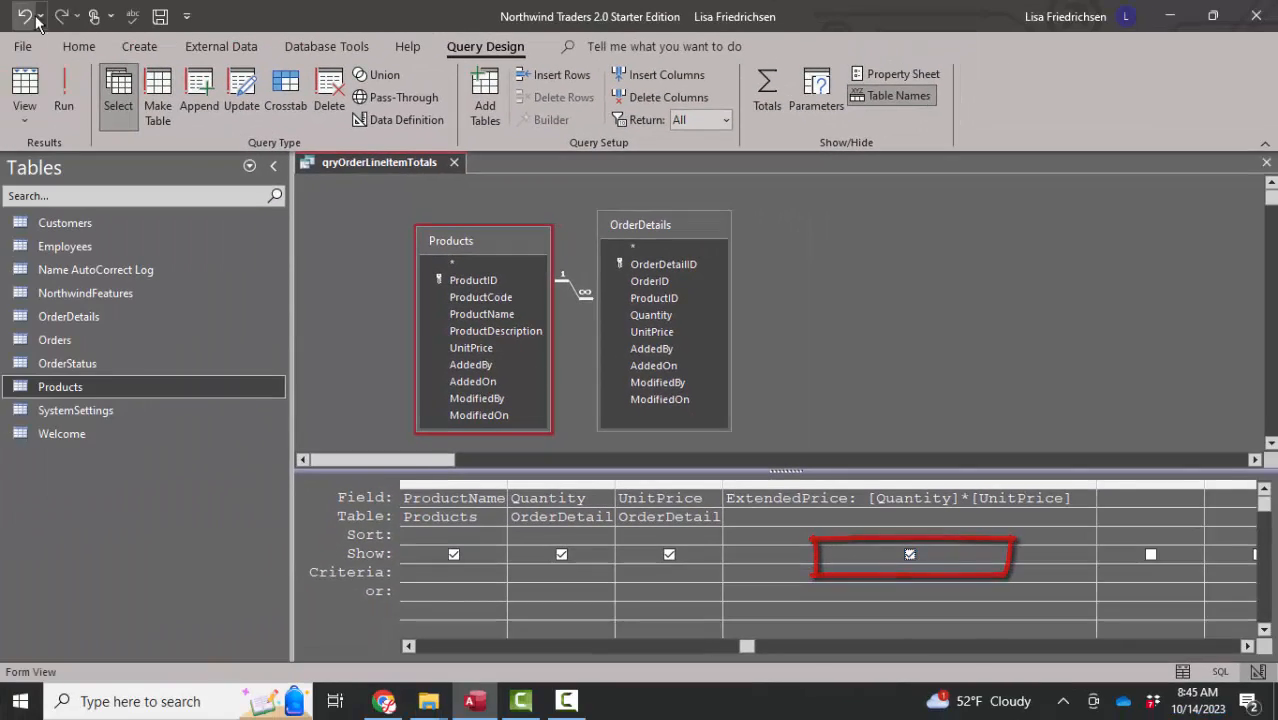
pyautogui.click(62, 90)
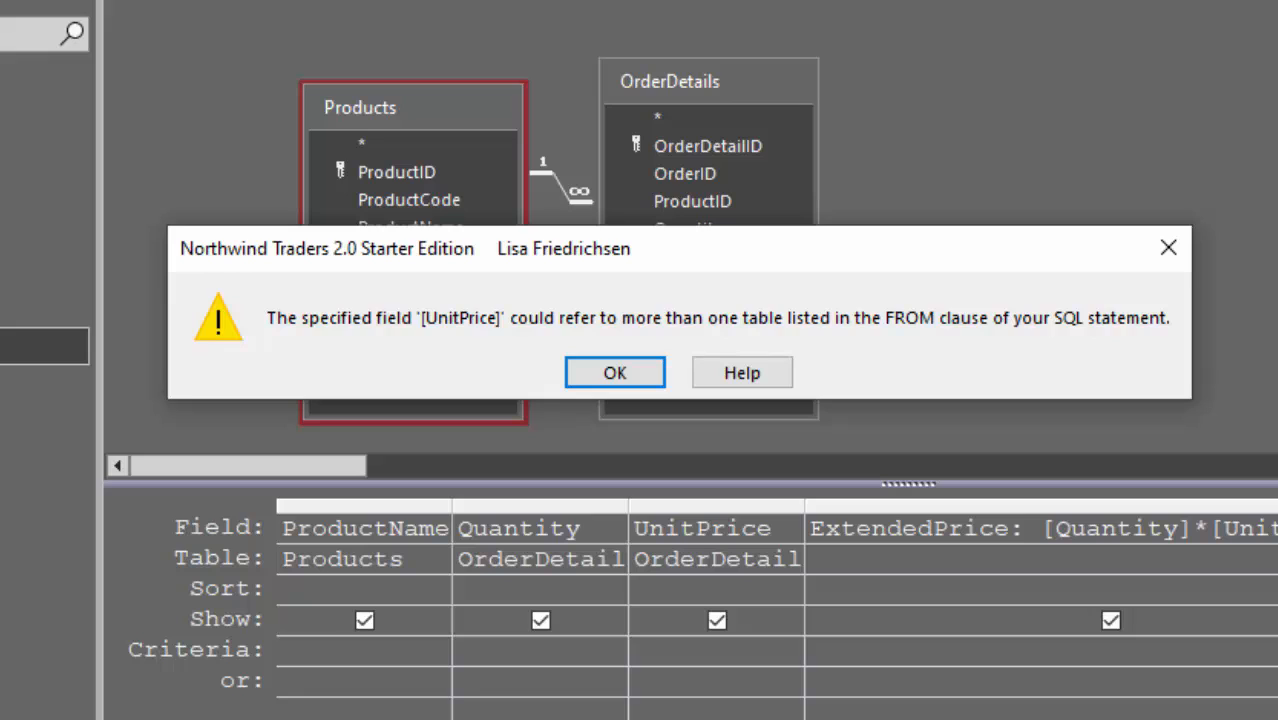
pyautogui.moveTo(446, 344)
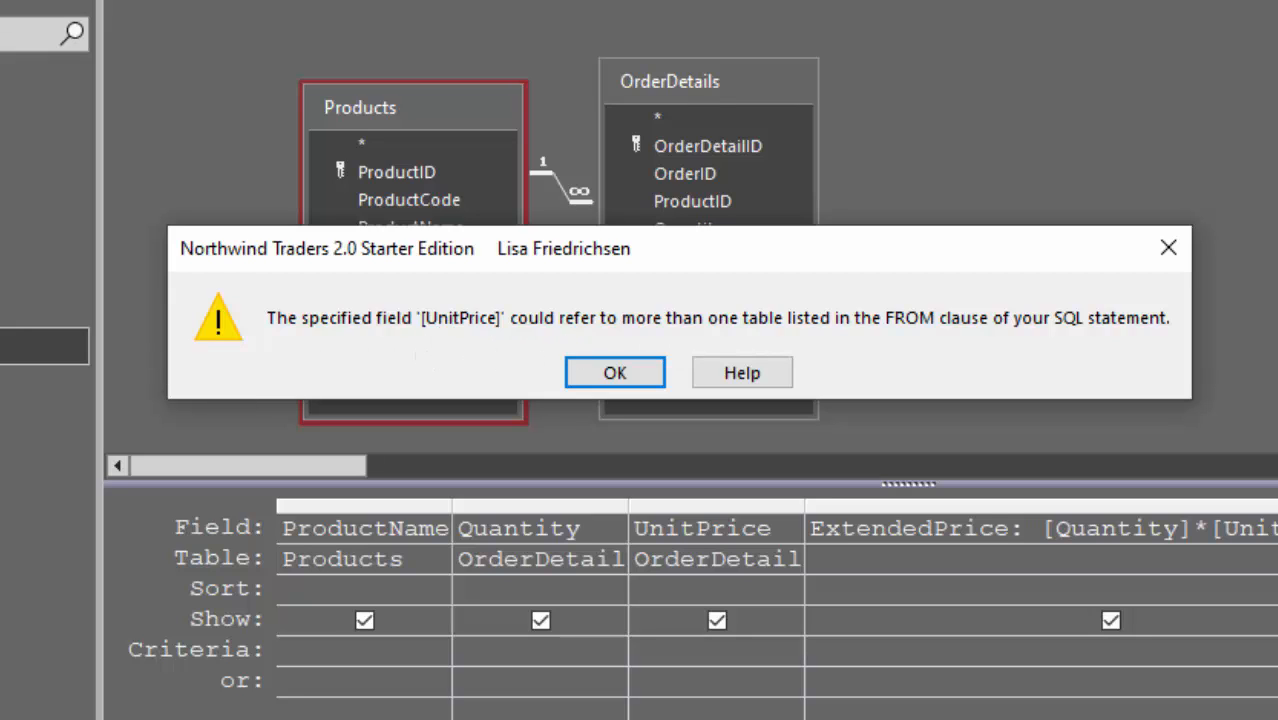
pyautogui.moveTo(748, 590)
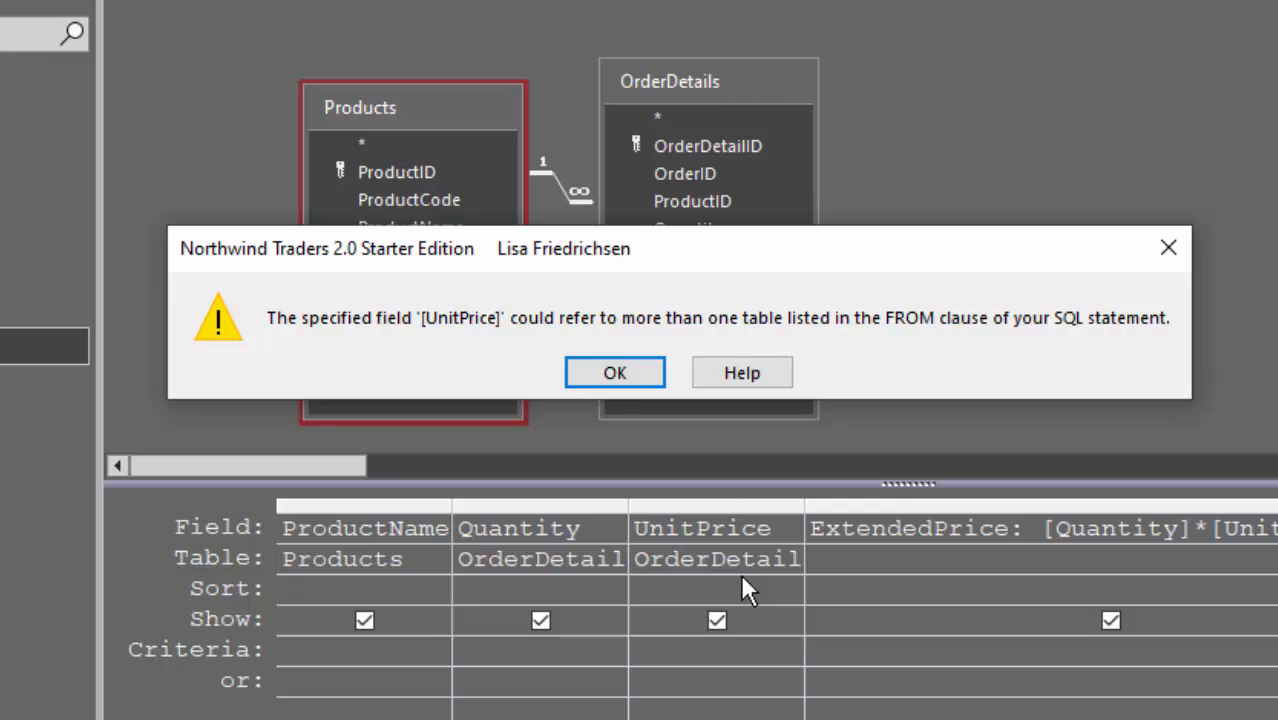
pyautogui.click(614, 372)
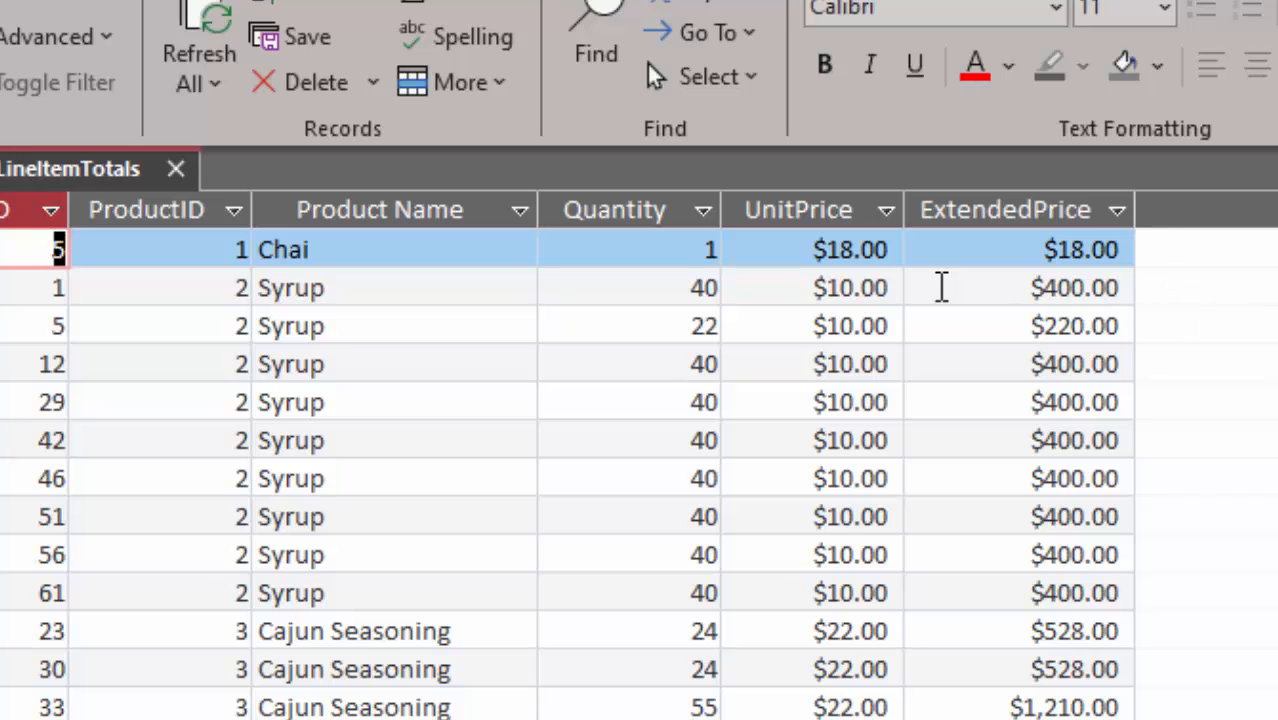
pyautogui.moveTo(724, 290)
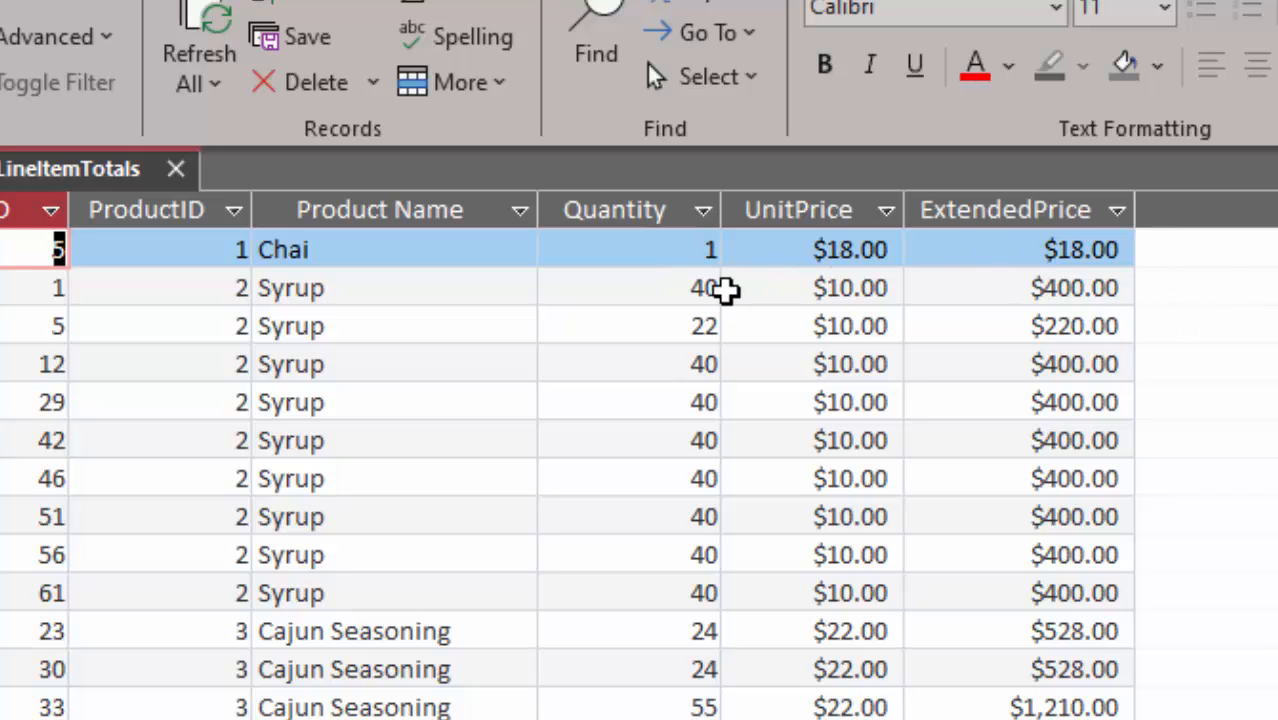